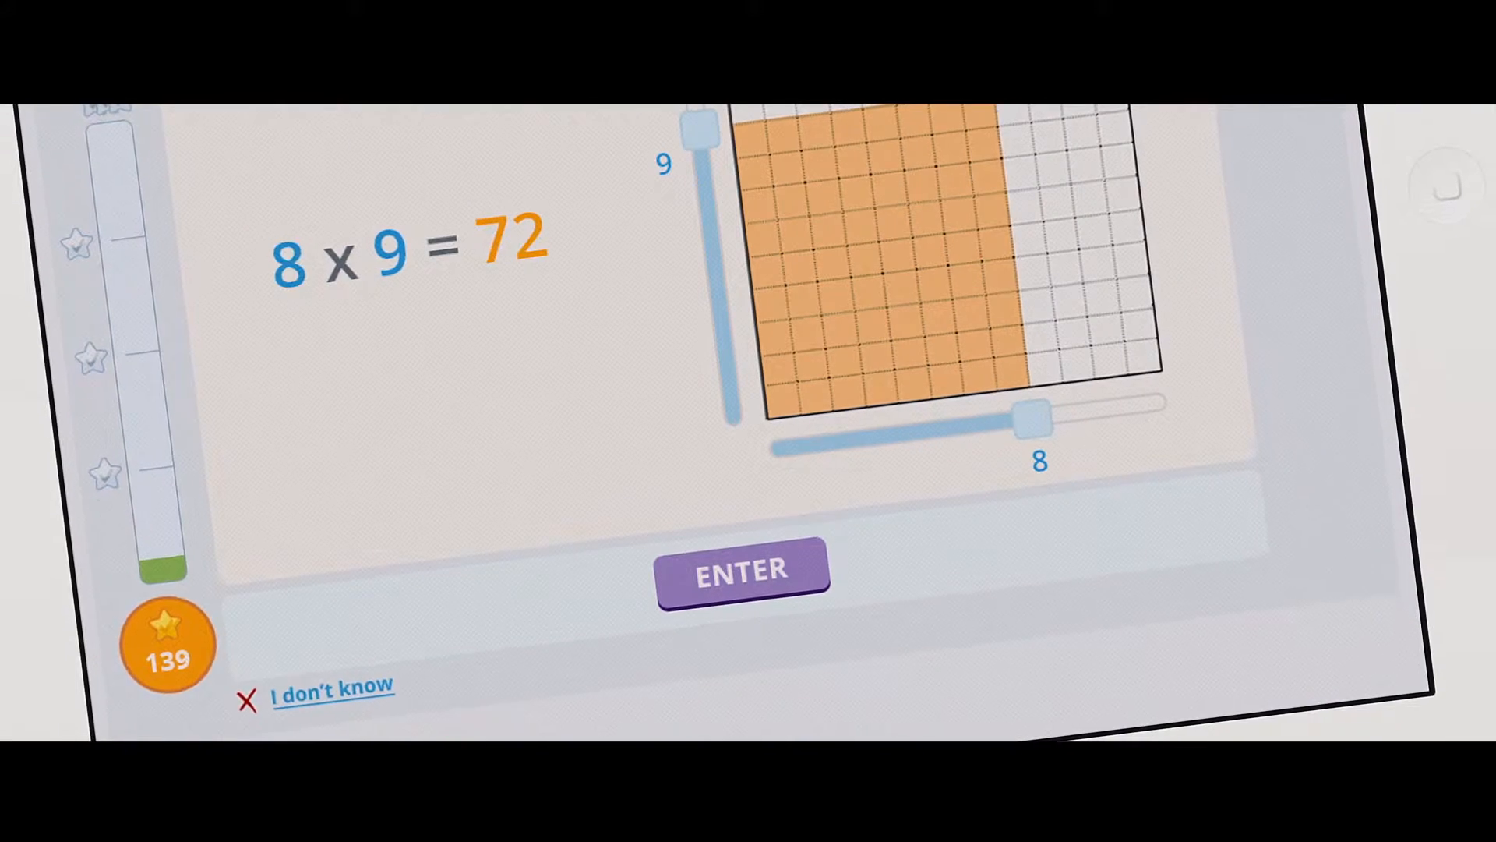
# Submit 72 as the product of 8 × 9 in the grid exercise.
pyautogui.click(743, 570)
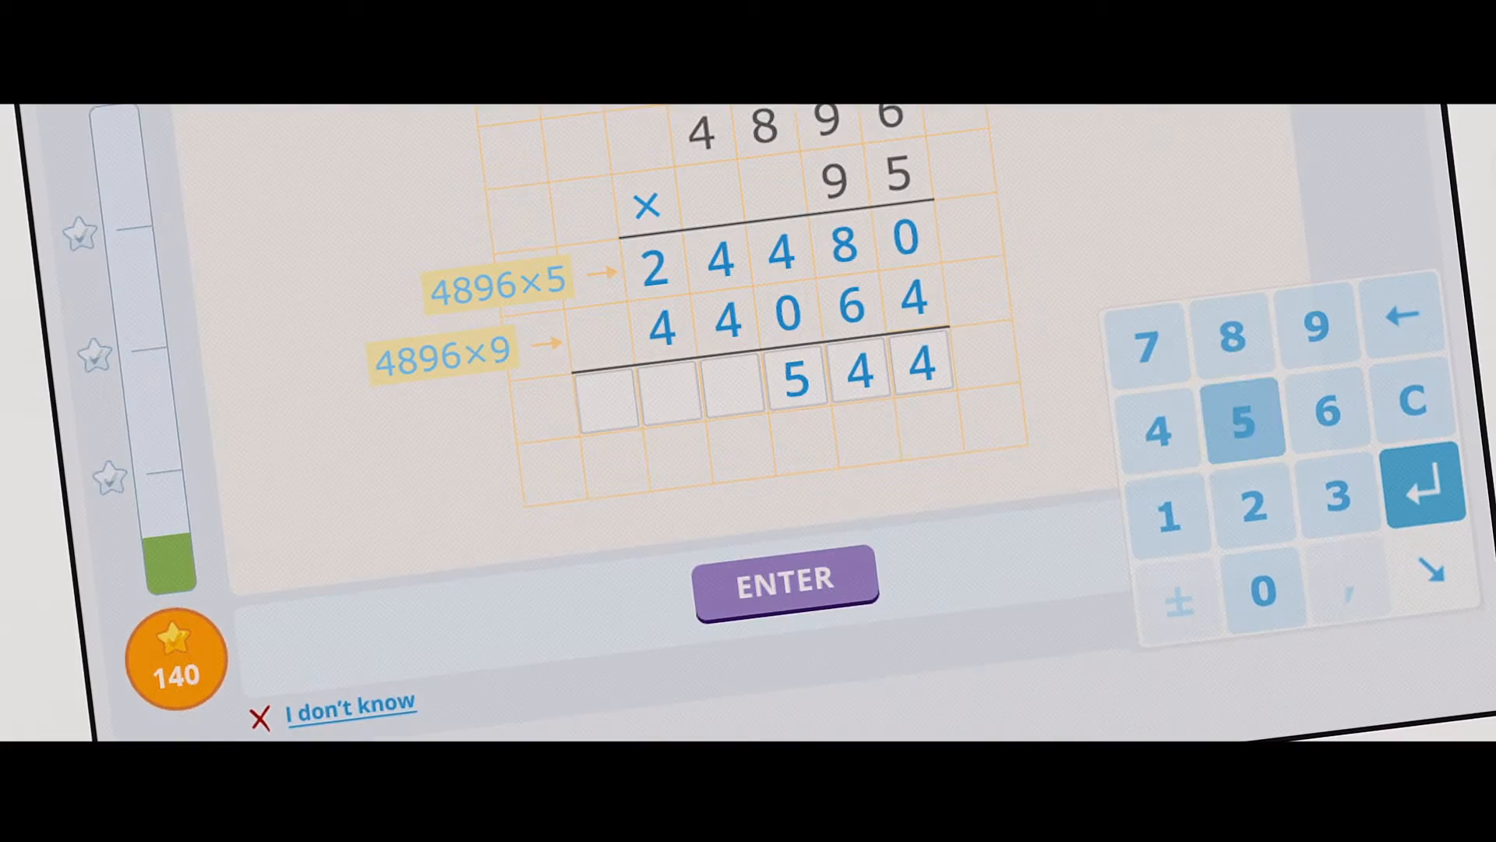
# Submit 68544 as the 4896 × 95 product and get the correct-answer tick.
pyautogui.click(785, 582)
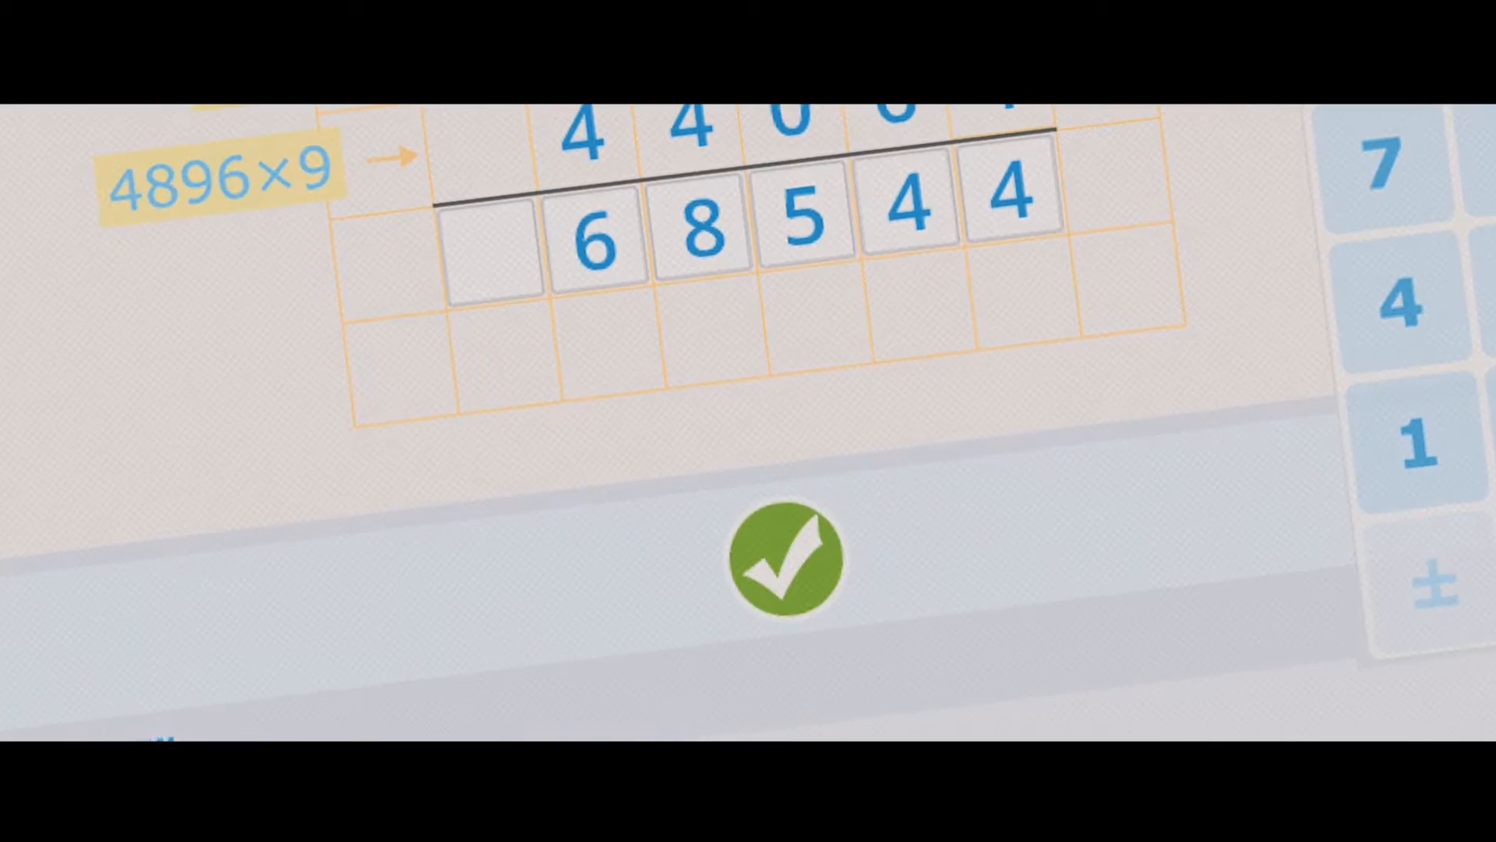